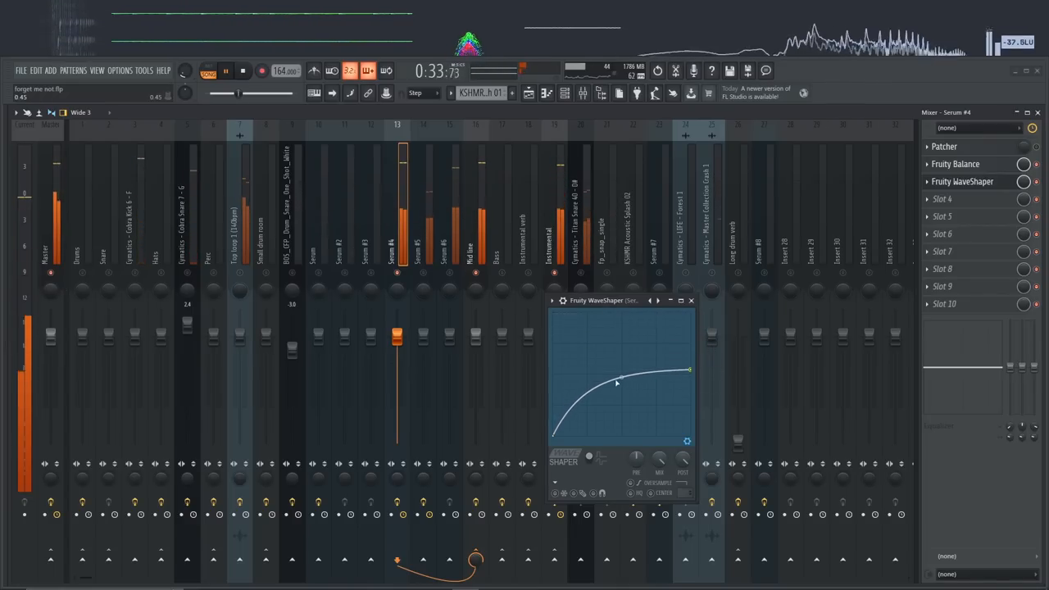
Bend the WaveShaper transfer curve into a steep, rounded saturation arc with added points
drag(619, 381, 582, 402)
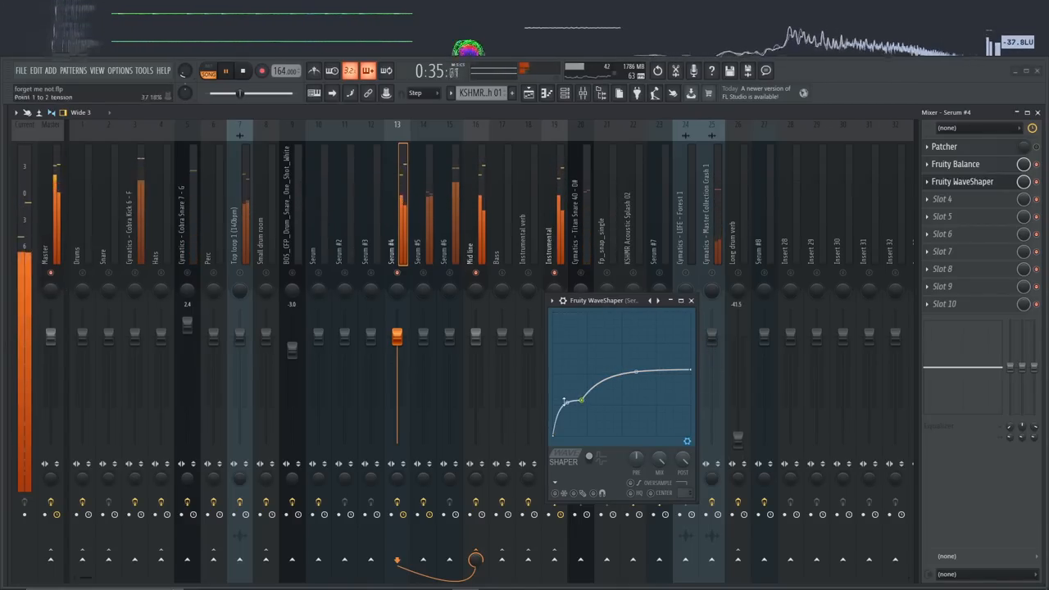
drag(580, 400, 588, 407)
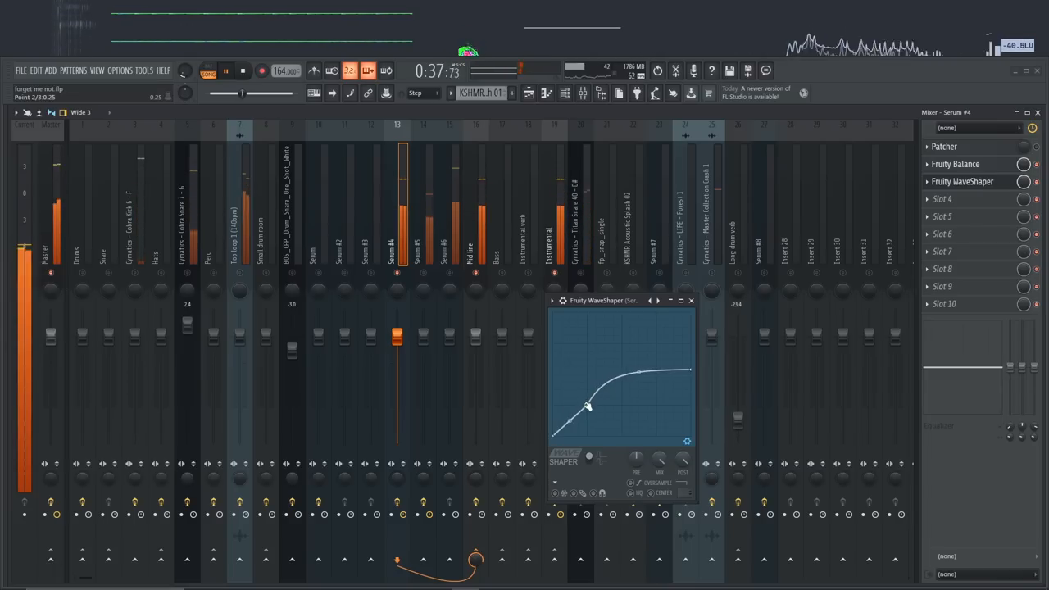
drag(588, 407, 692, 385)
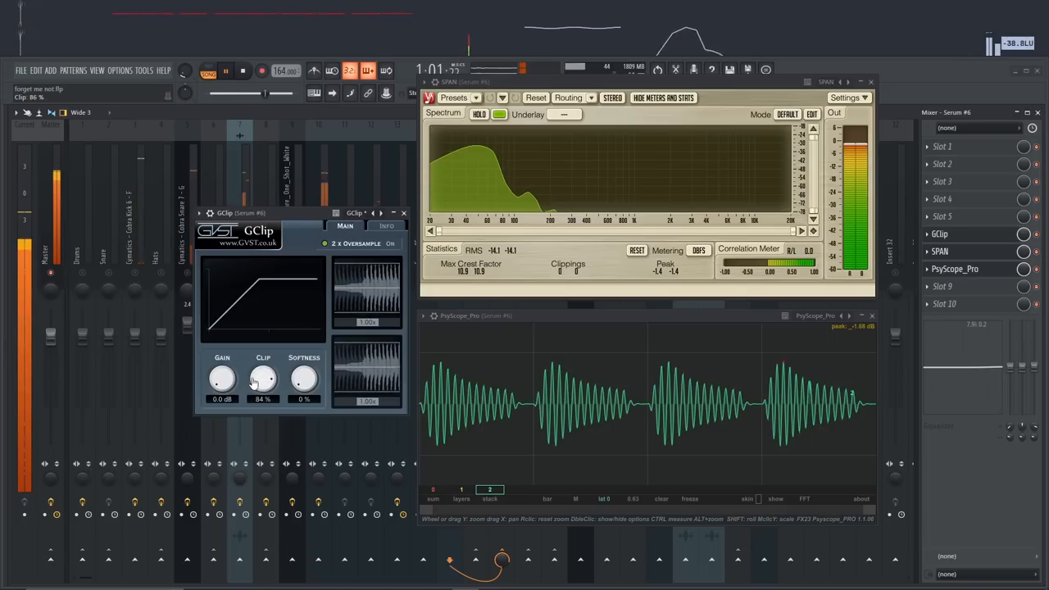
Lower GClip's Clip level to 40% on Serum #6
drag(263, 377, 262, 410)
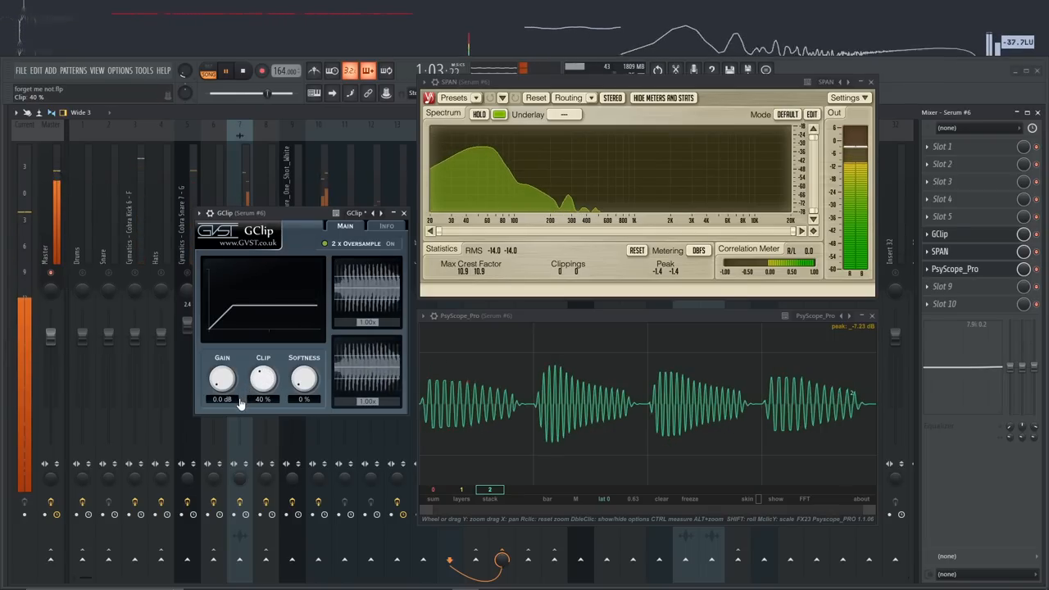
drag(263, 376, 263, 401)
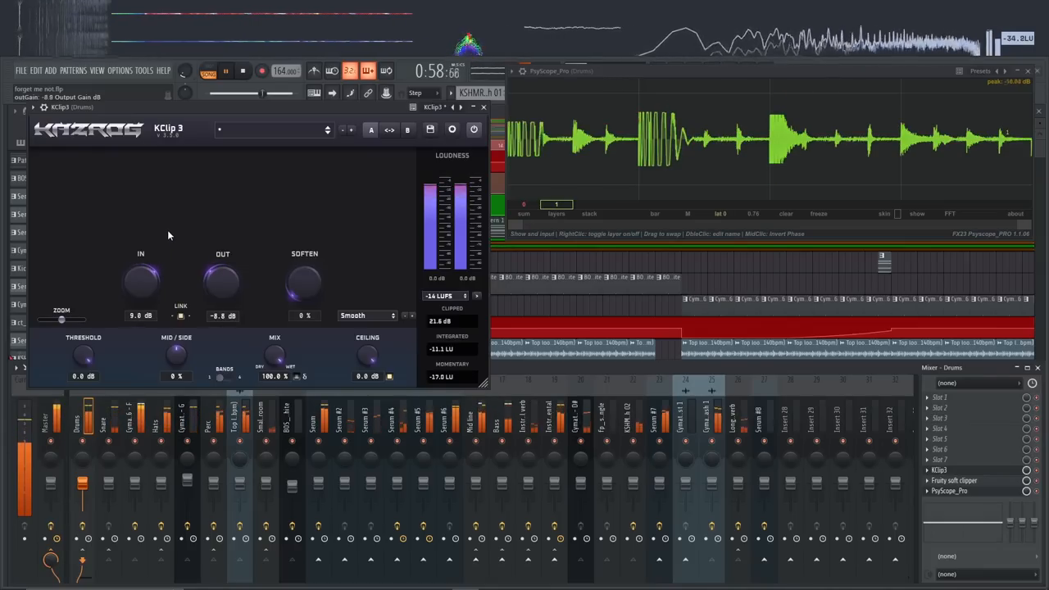
Raise KClip 3's OUT gain on Drums up to -2.5 dB
drag(222, 282, 223, 285)
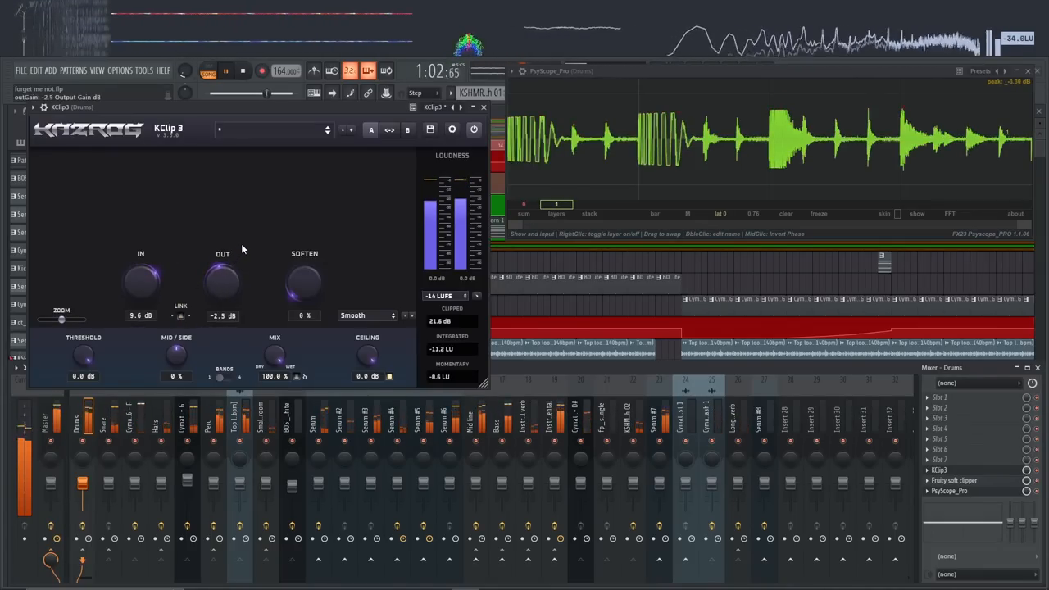
drag(222, 283, 222, 271)
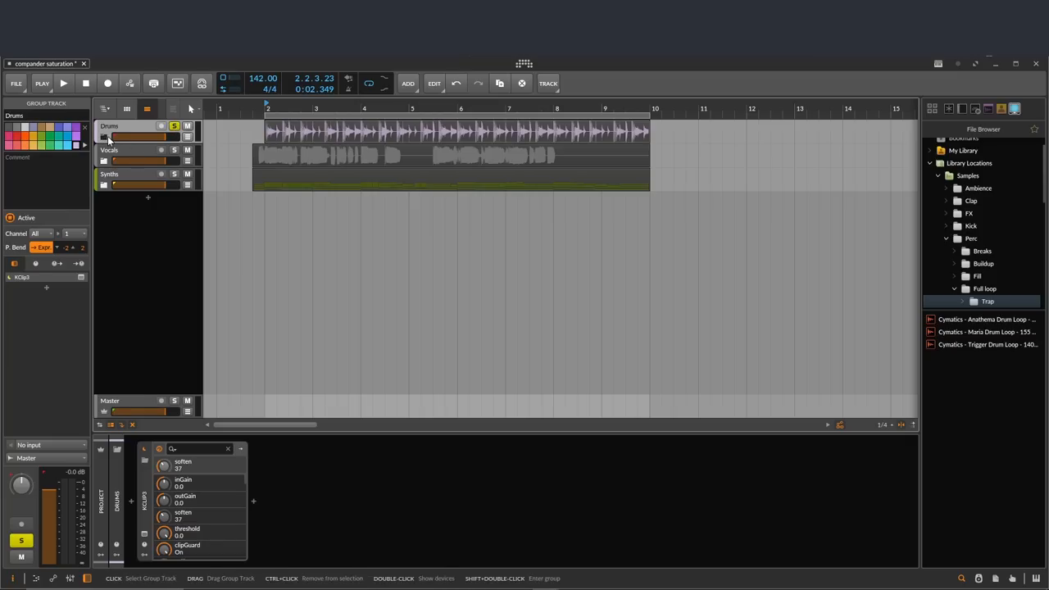
Expand the Drums group and set GClip on the drum loop to 43% clip
click(63, 83)
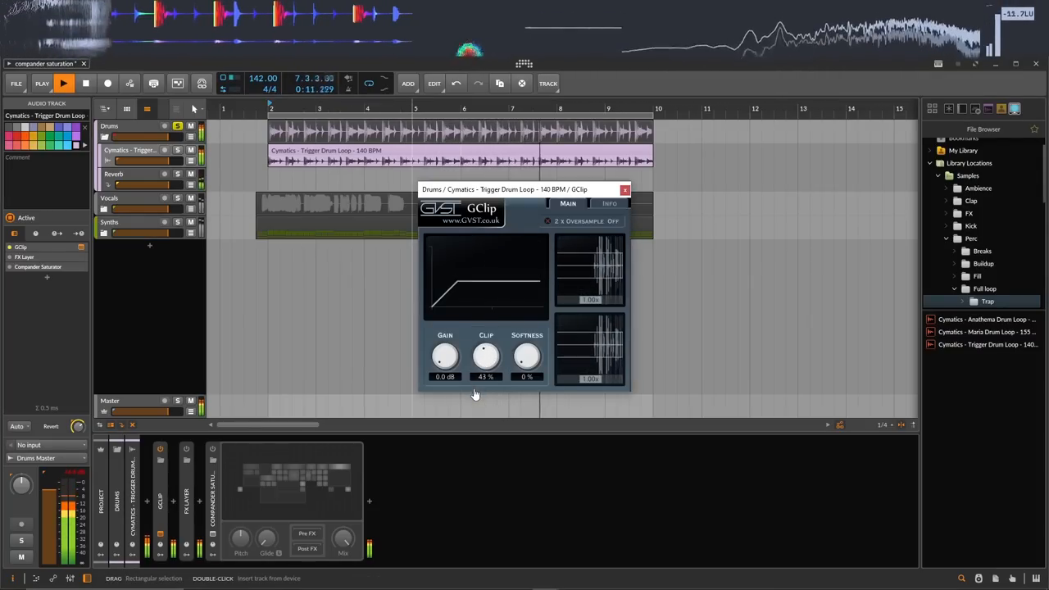
drag(445, 355, 445, 344)
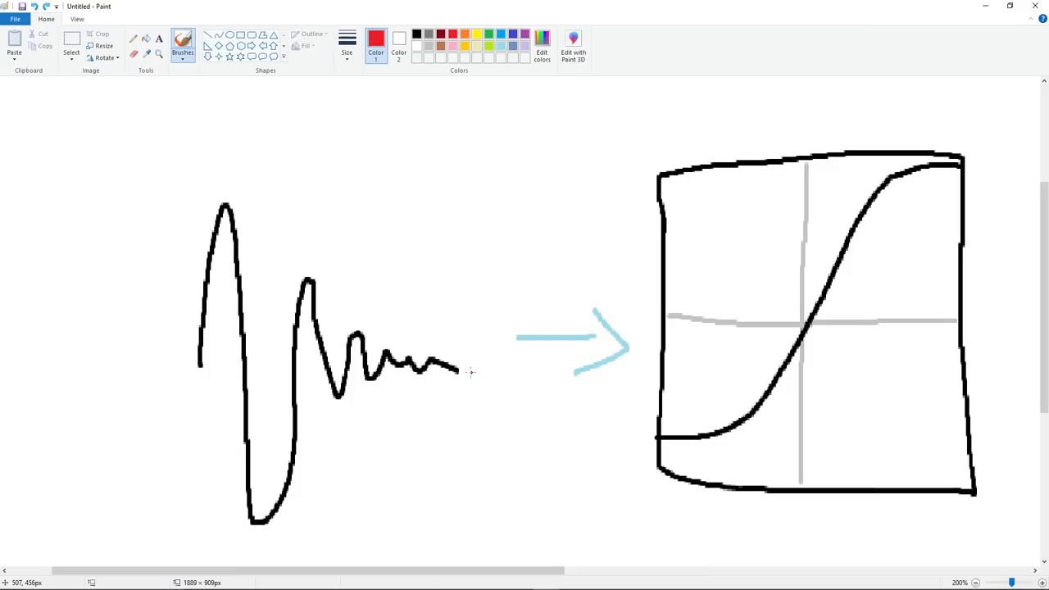
Draw two red downward arrows over the decaying waveform peaks
drag(340, 107, 340, 205)
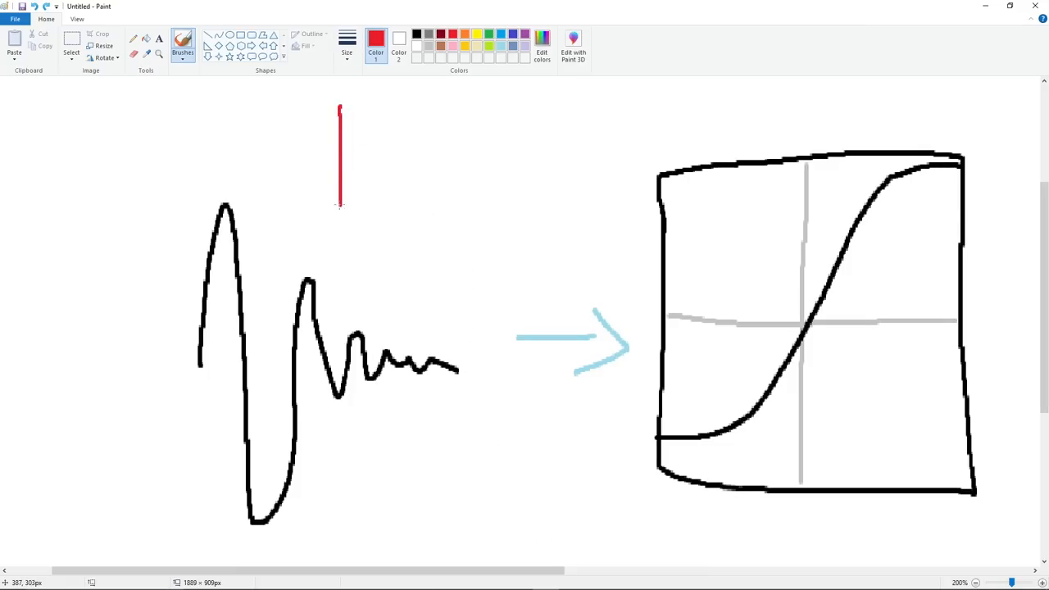
drag(340, 107, 361, 270)
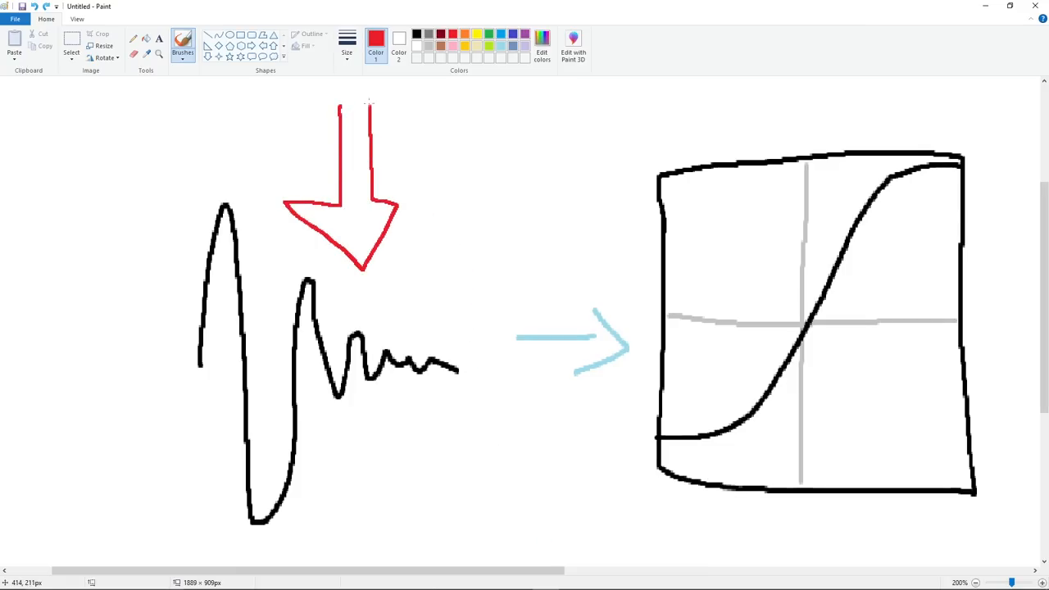
drag(437, 105, 437, 215)
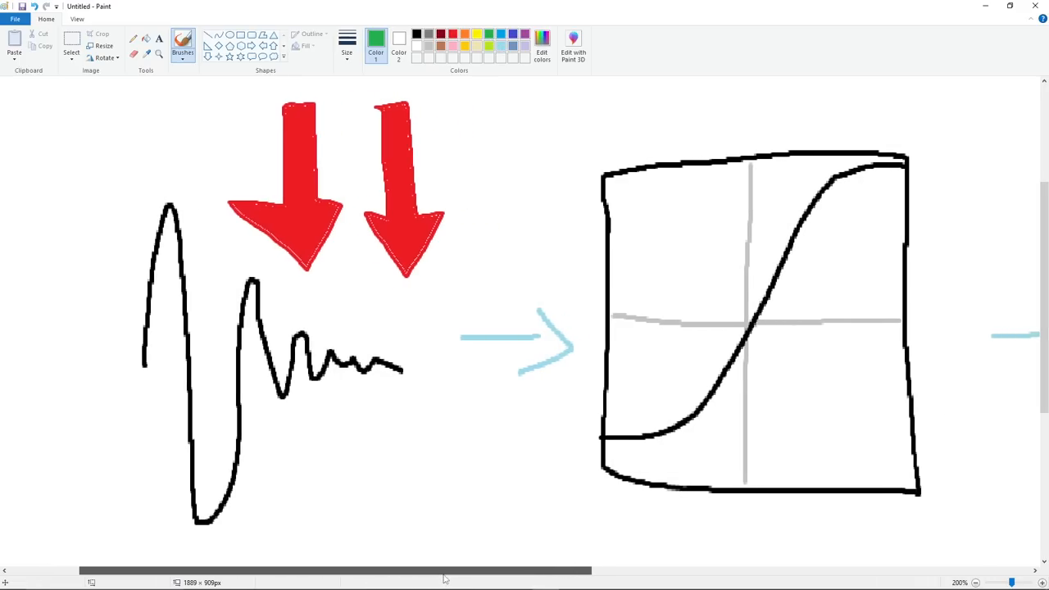
Draw green upward arrows over the squashed output waveform further right
scroll(right, 3)
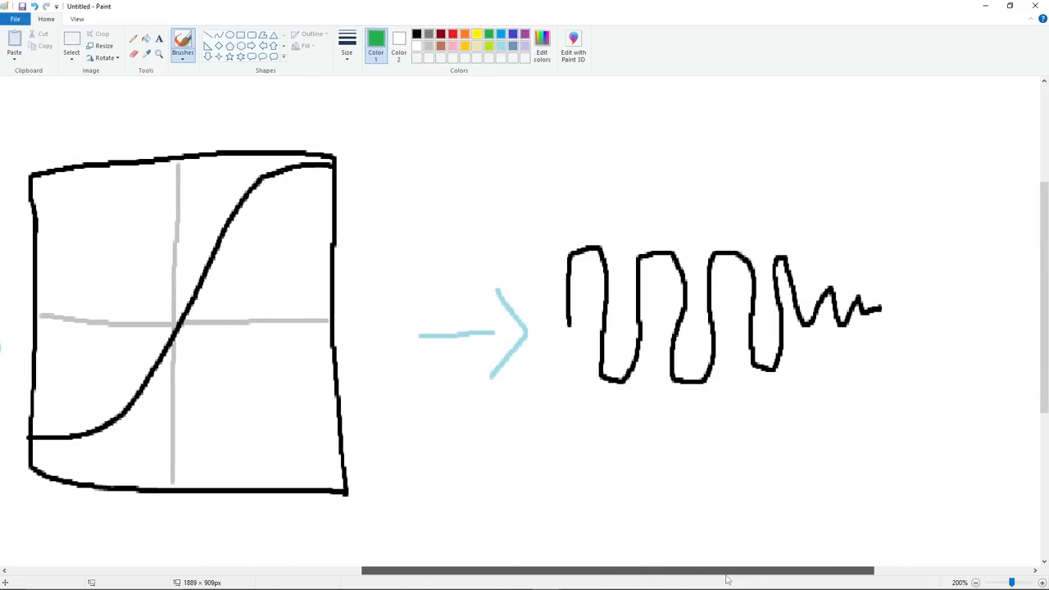
drag(522, 149, 570, 222)
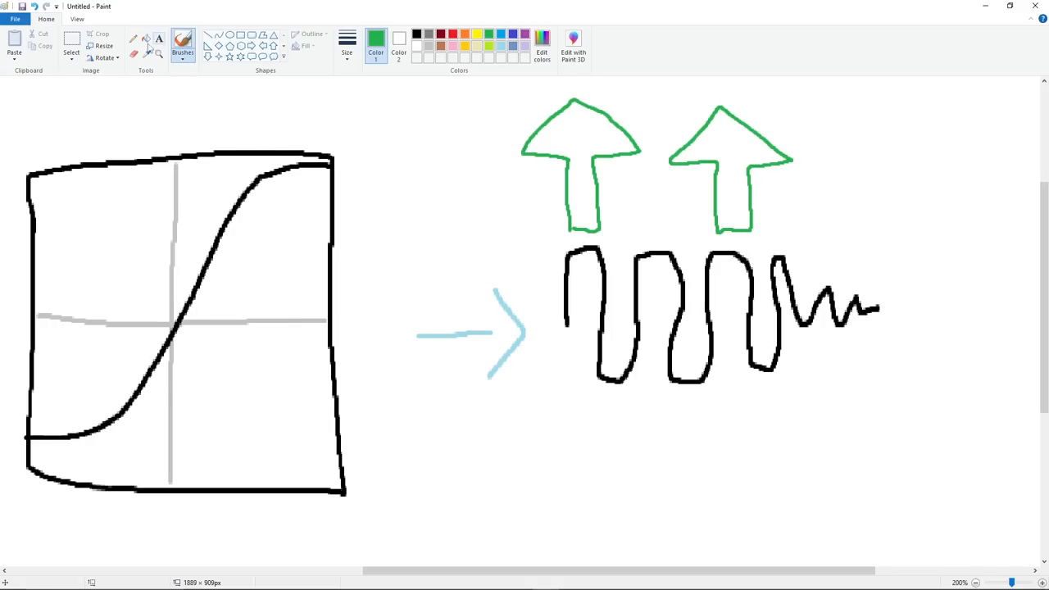
click(978, 583)
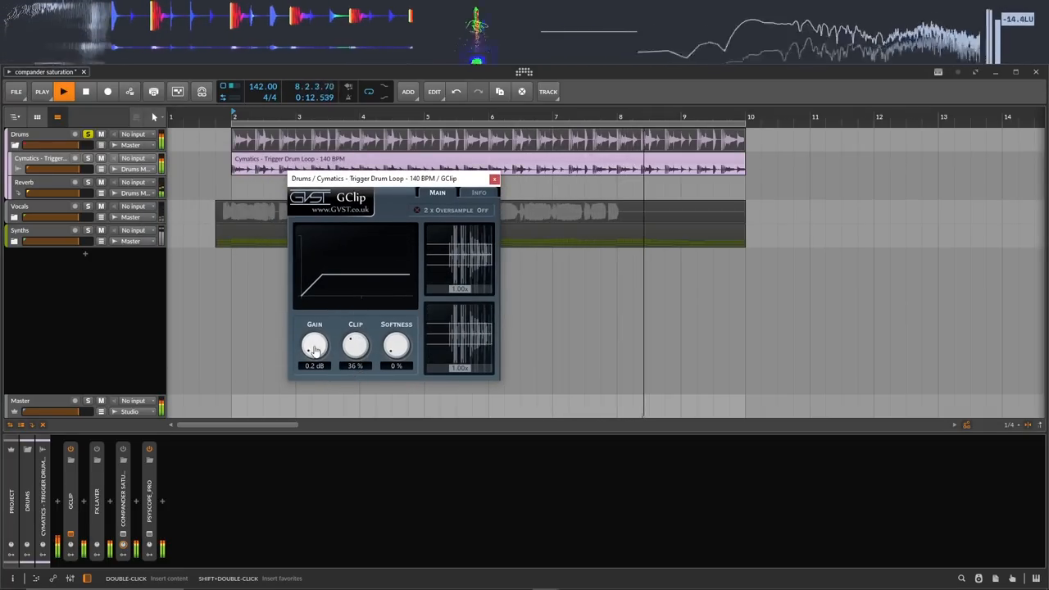
Raise GClip's input gain to 0.2 dB on the drum loop
drag(314, 344, 314, 332)
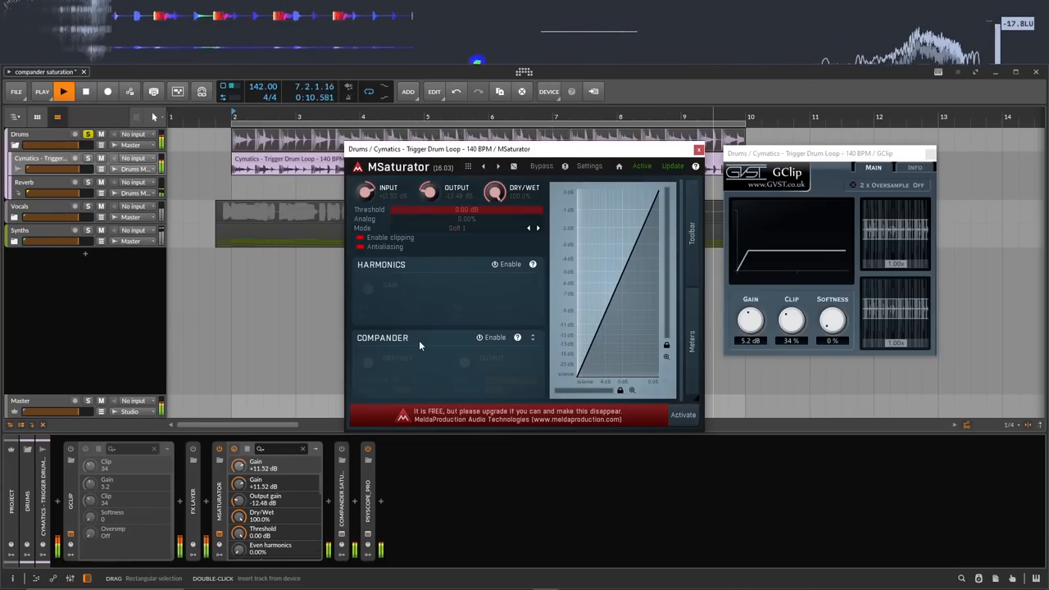
Enable MSaturator's Compander section on the drum loop
click(479, 337)
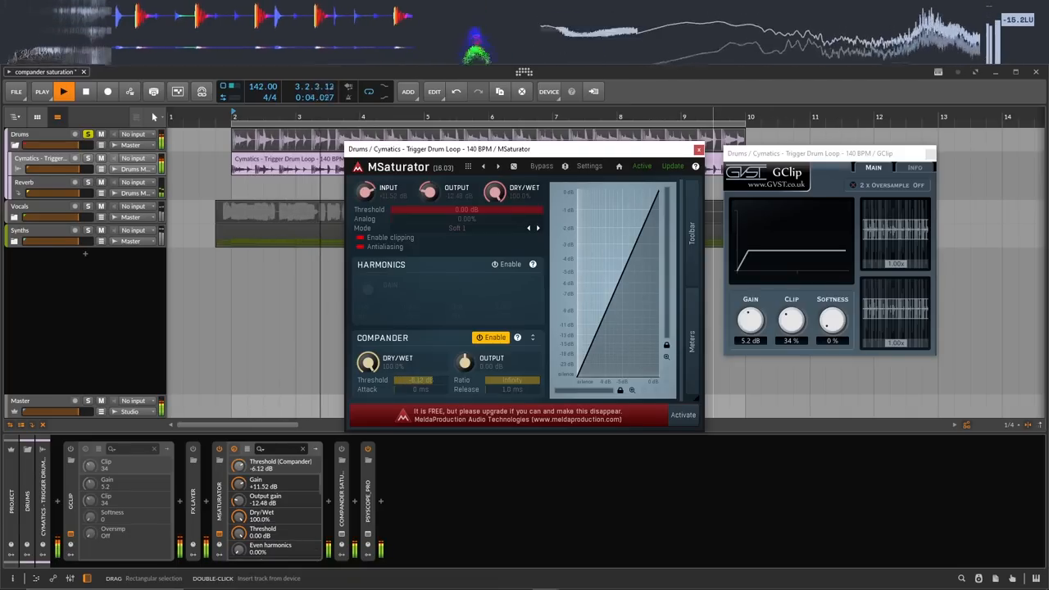
Pull the compander threshold all the way down to -80 dB
drag(426, 379, 400, 379)
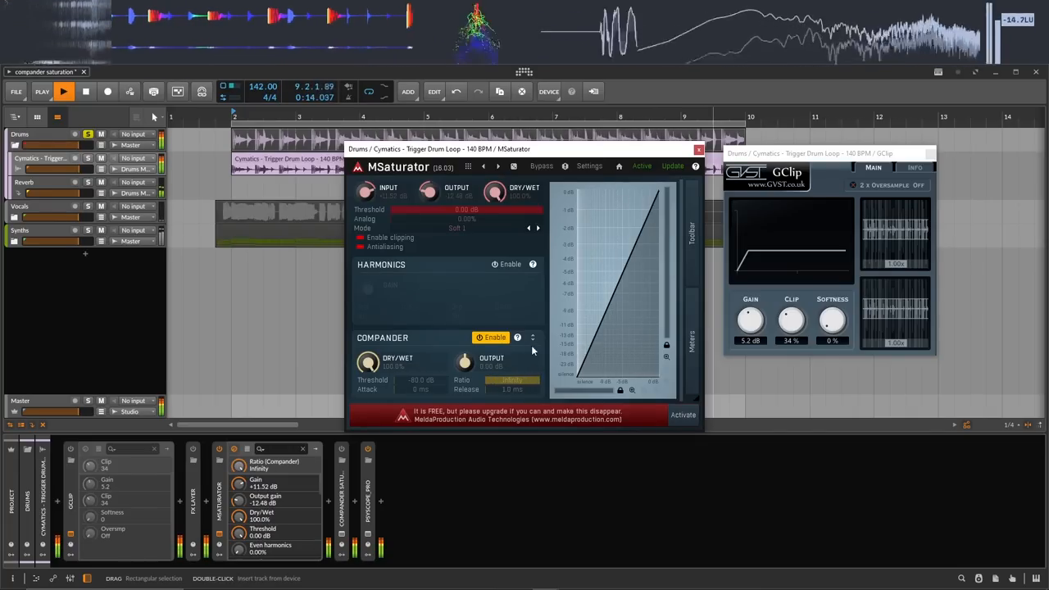
Boost the compander output gain to about +12 dB
click(517, 338)
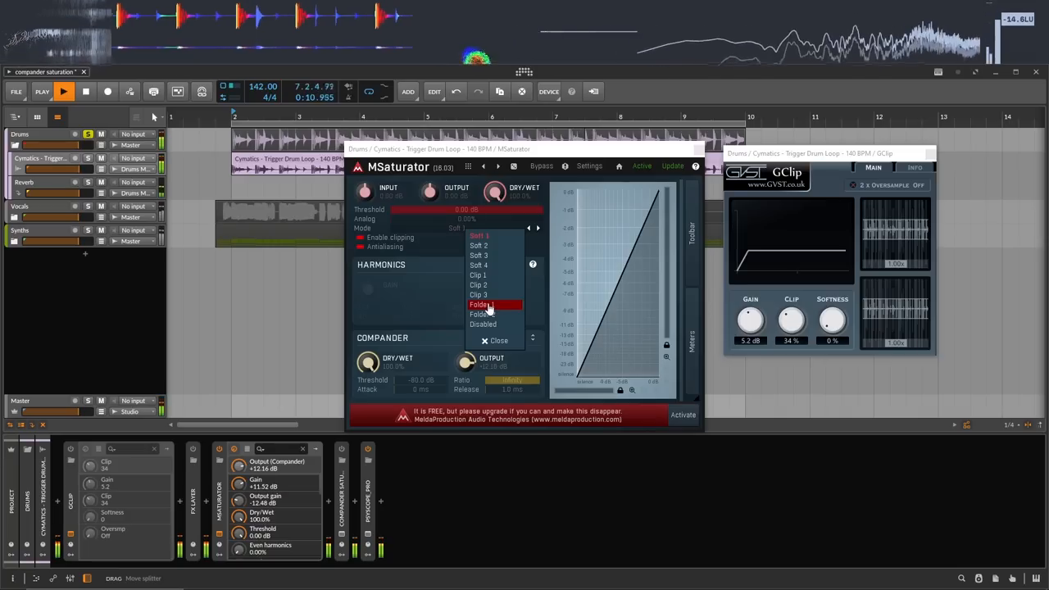
Choose Folder 1 saturation mode, enable Harmonics, and close the plugin windows
click(480, 304)
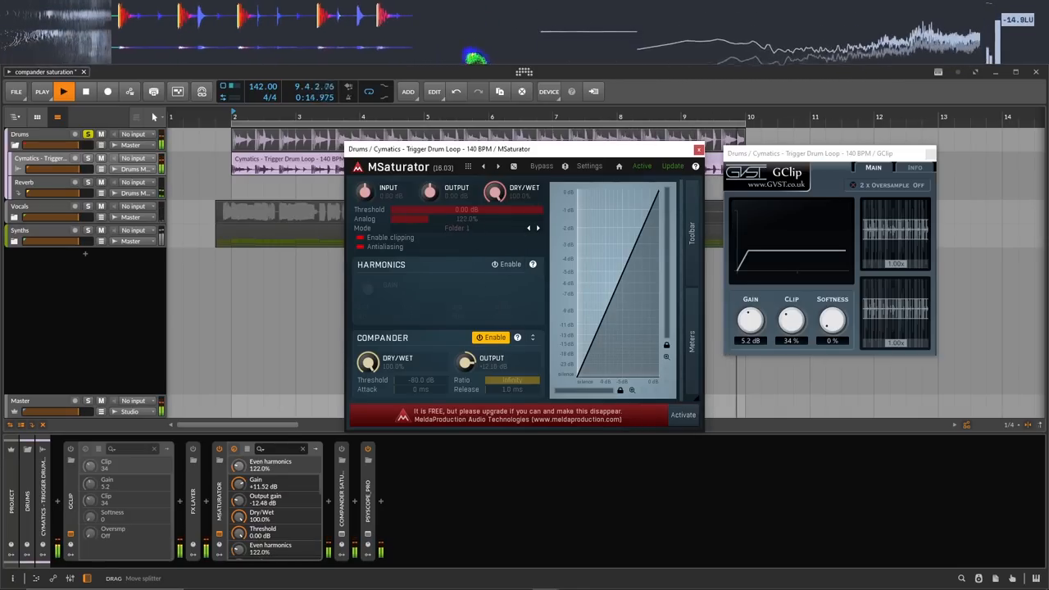
click(506, 264)
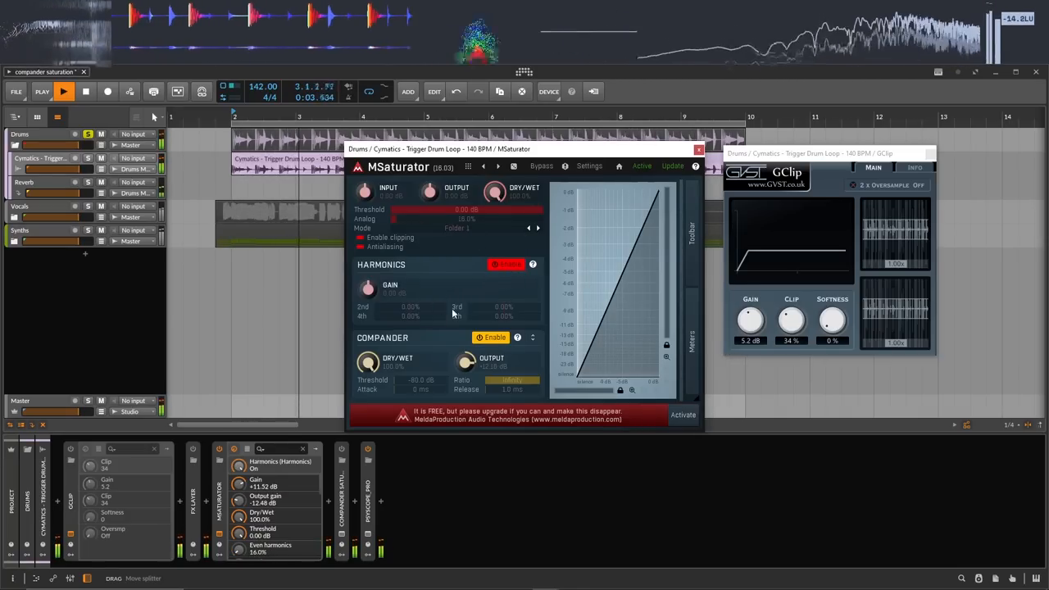
click(698, 149)
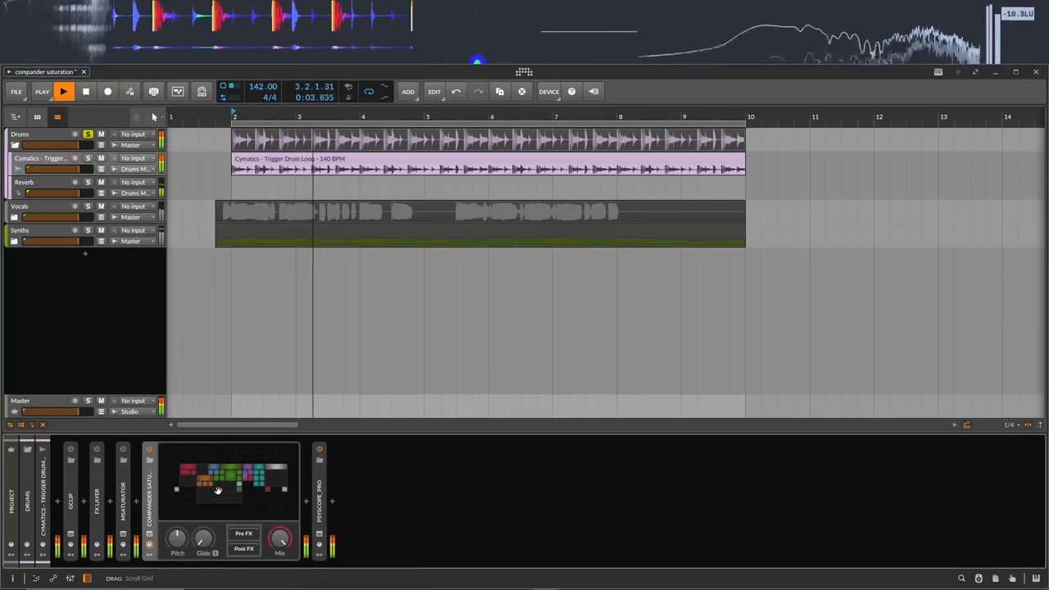
Edit the Compander Saturator grid patch, nudging Threshold to about 56% and viewing its stages
double_click(229, 484)
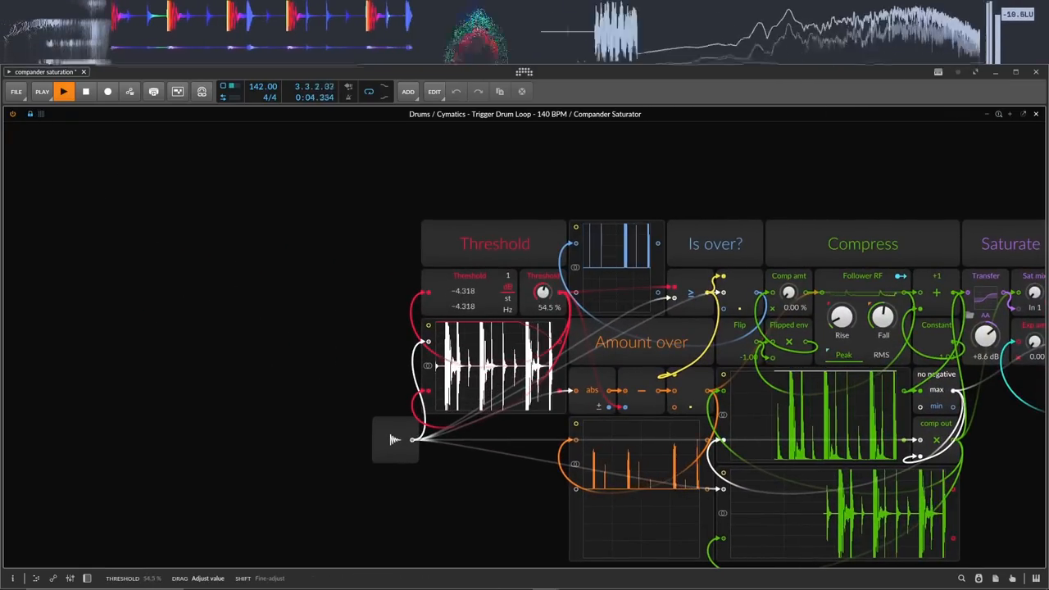
drag(542, 293, 542, 328)
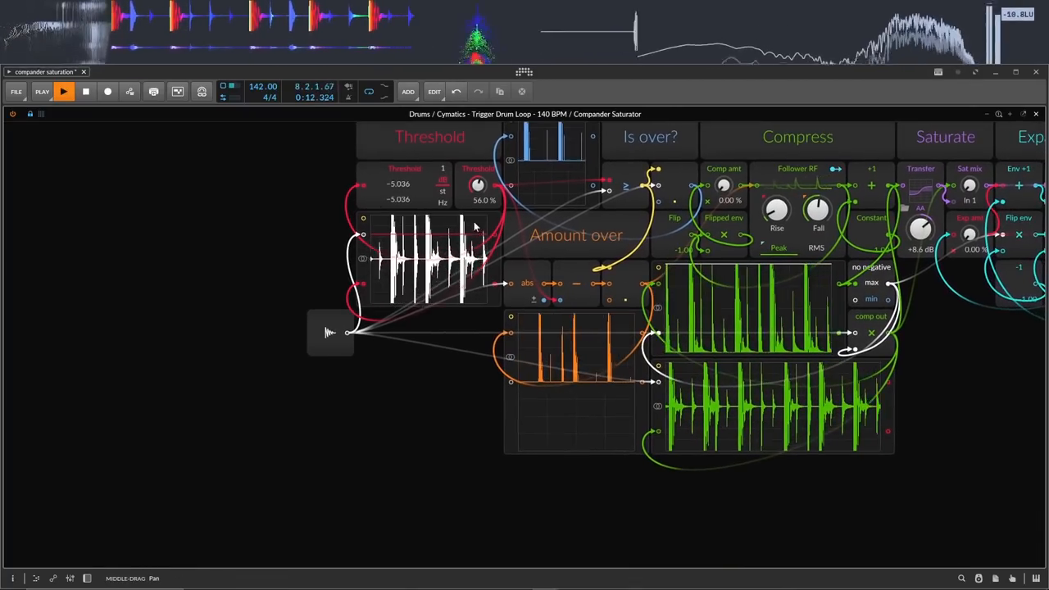
drag(478, 184, 478, 164)
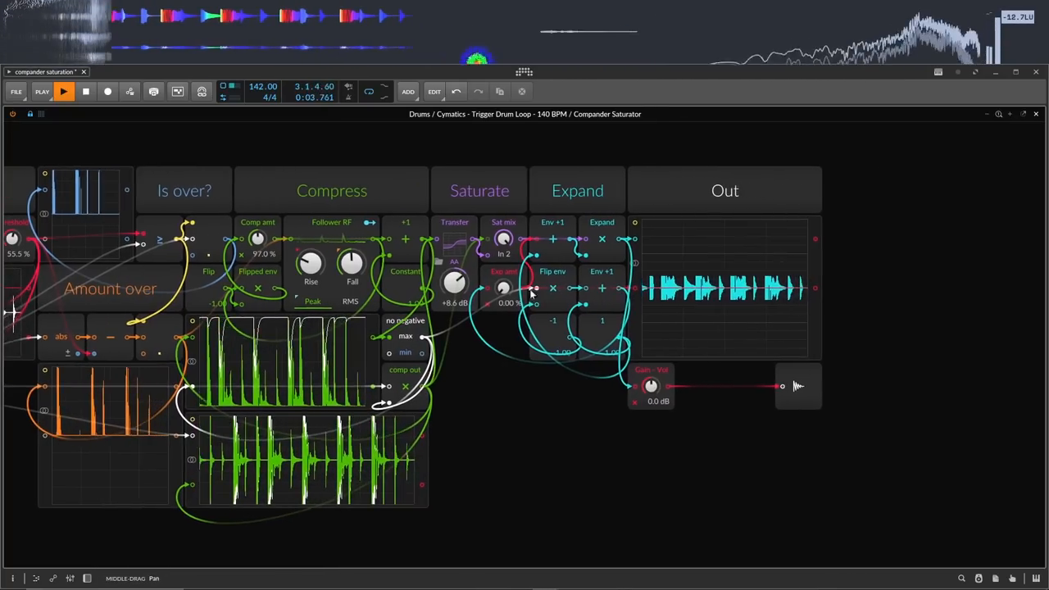
Raise the patch's expansion amount to about 263% with compression near 97%
drag(503, 287, 503, 271)
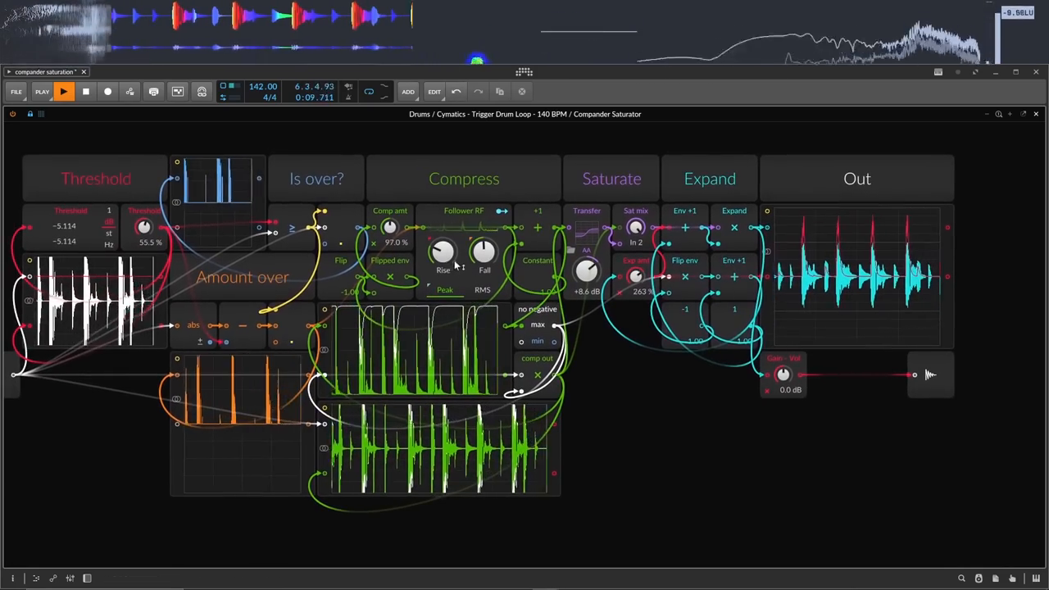
drag(389, 227, 389, 270)
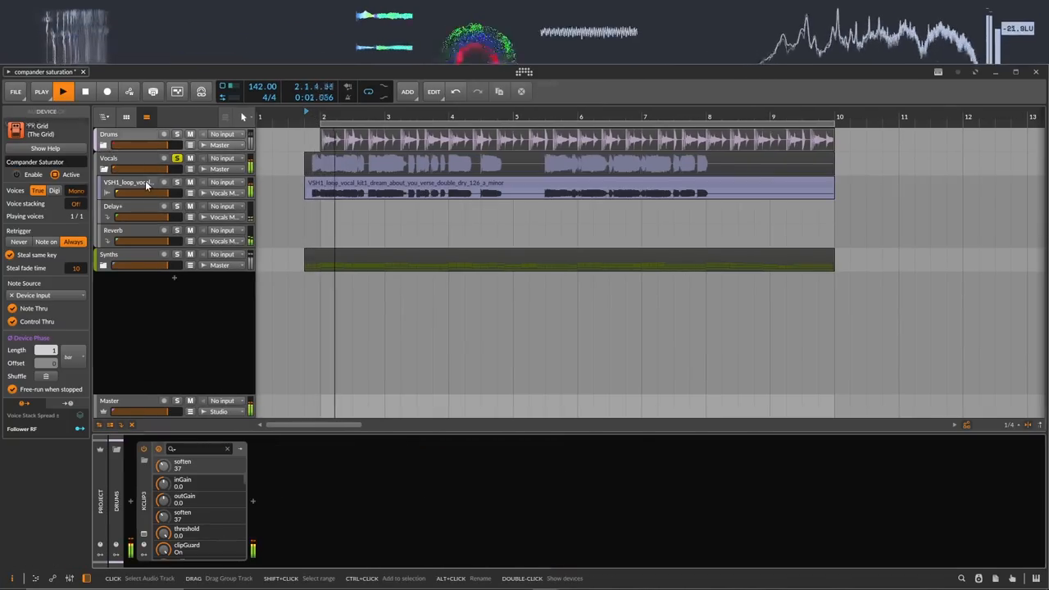
Select the VSH1 vocal loop track and show its GClip and PsyScope_PRO windows
click(128, 182)
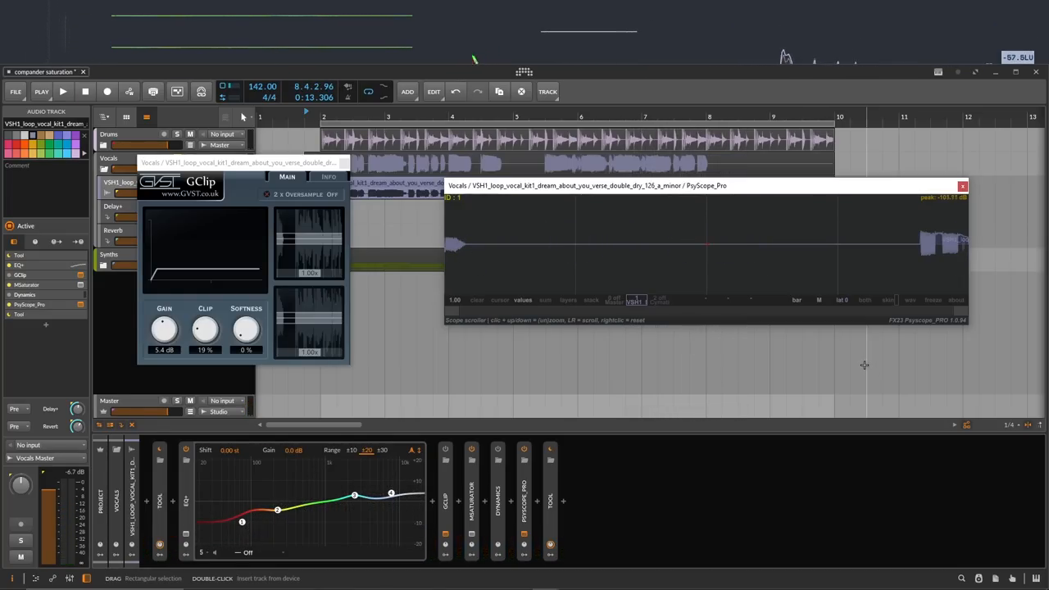
click(498, 450)
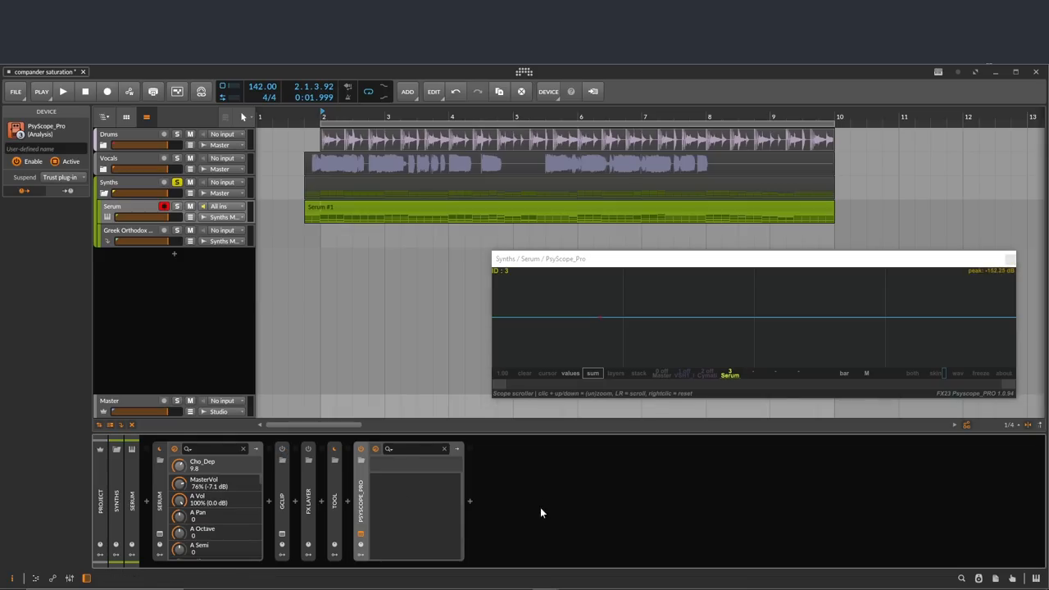
mouse_move(593, 478)
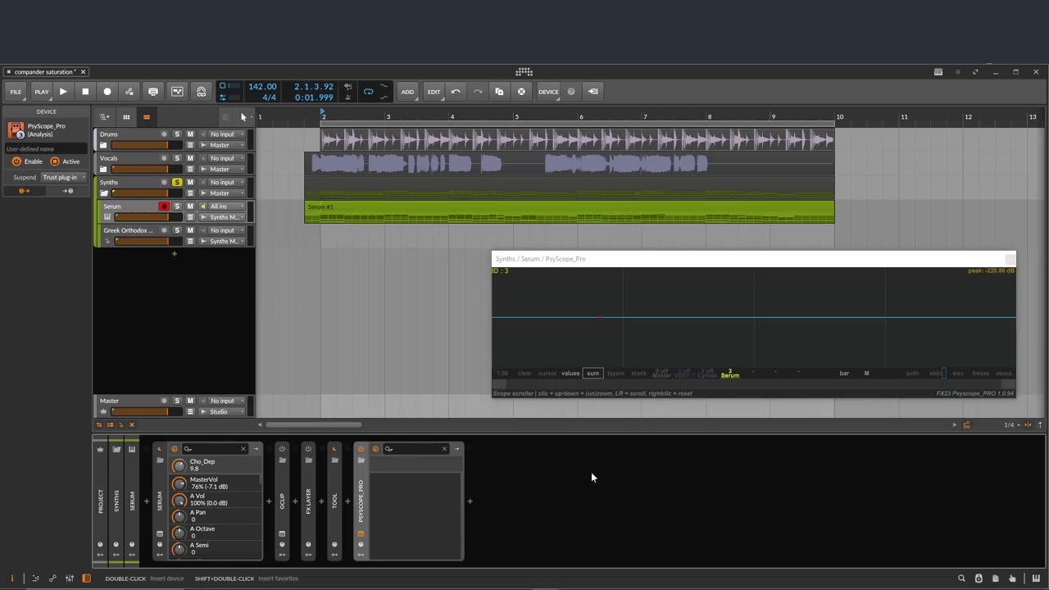
Expand the Serum track's FX Layer (EQ+, MSaturator, EQ+) and bypass it for comparison
click(63, 91)
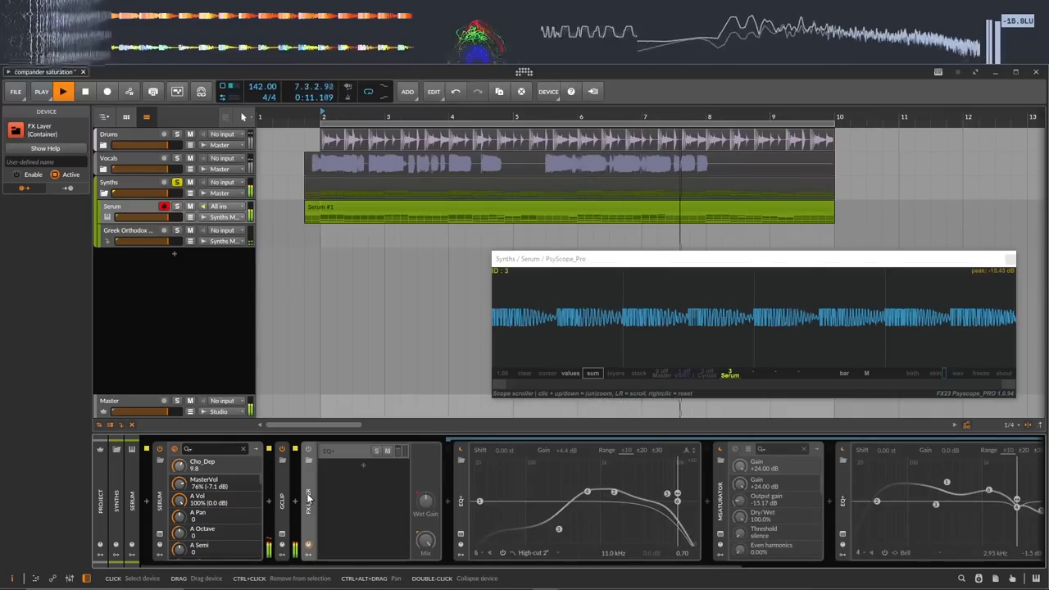
click(309, 450)
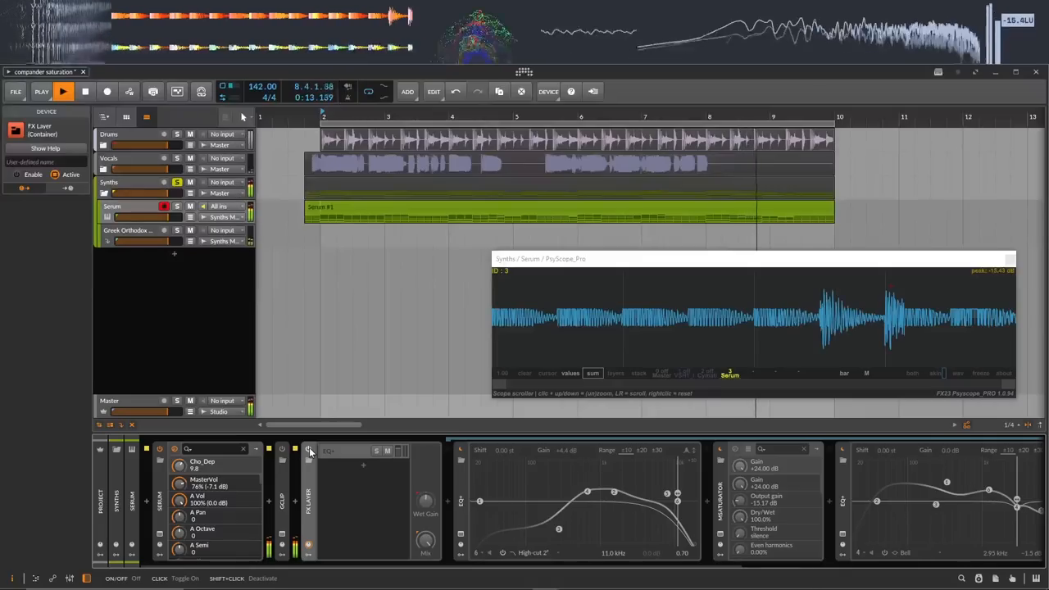